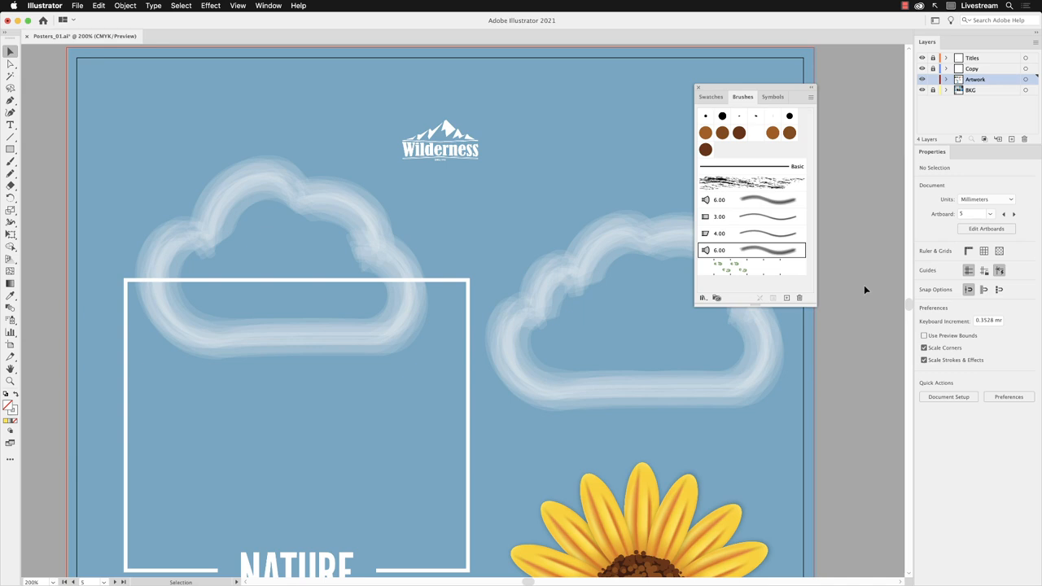
{"action": "mouse_move", "coordinate": [257, 71]}
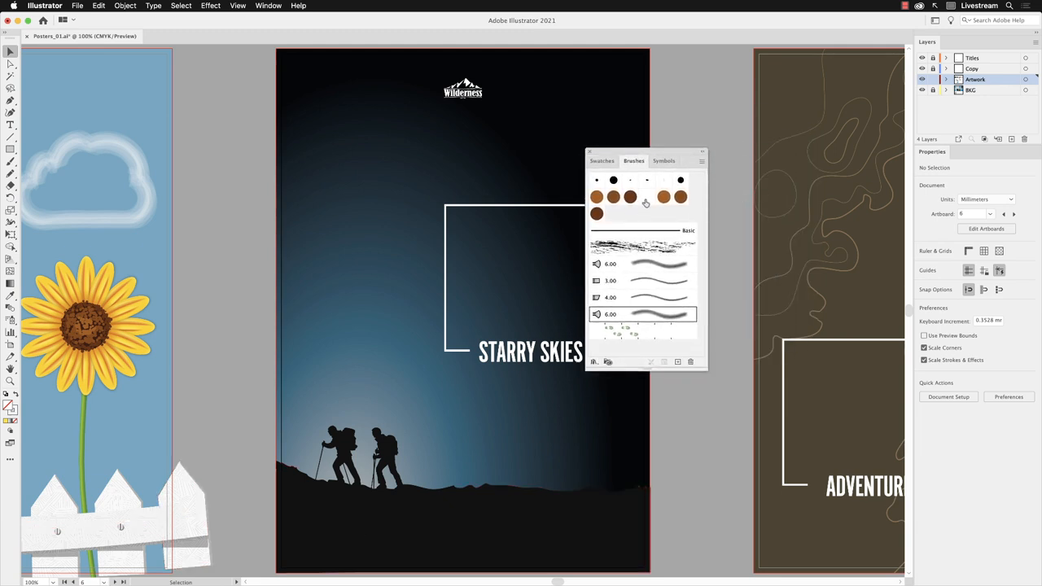
{"action": "mouse_move", "coordinate": [644, 199]}
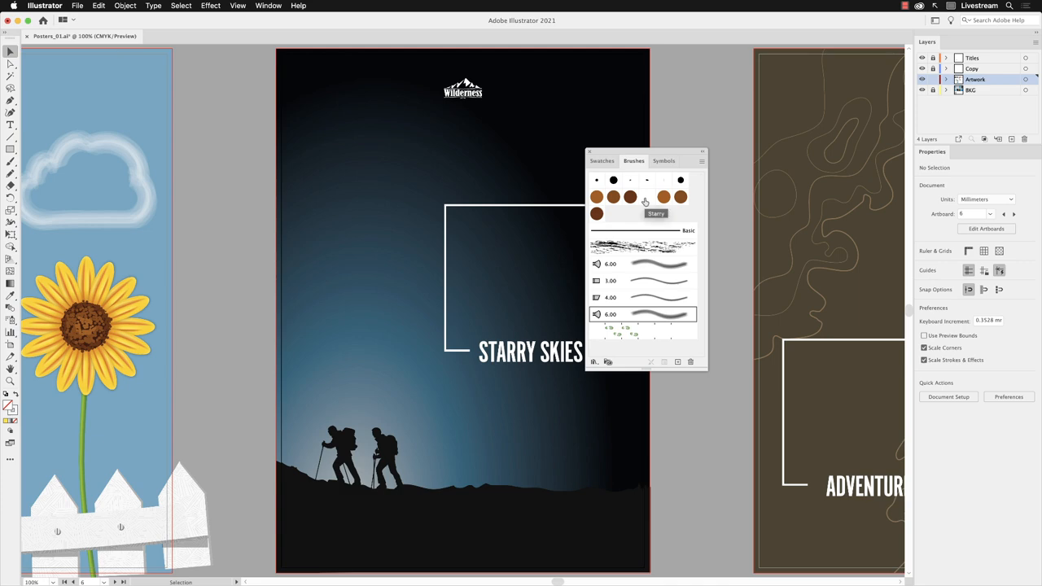
{"action": "mouse_move", "coordinate": [648, 214]}
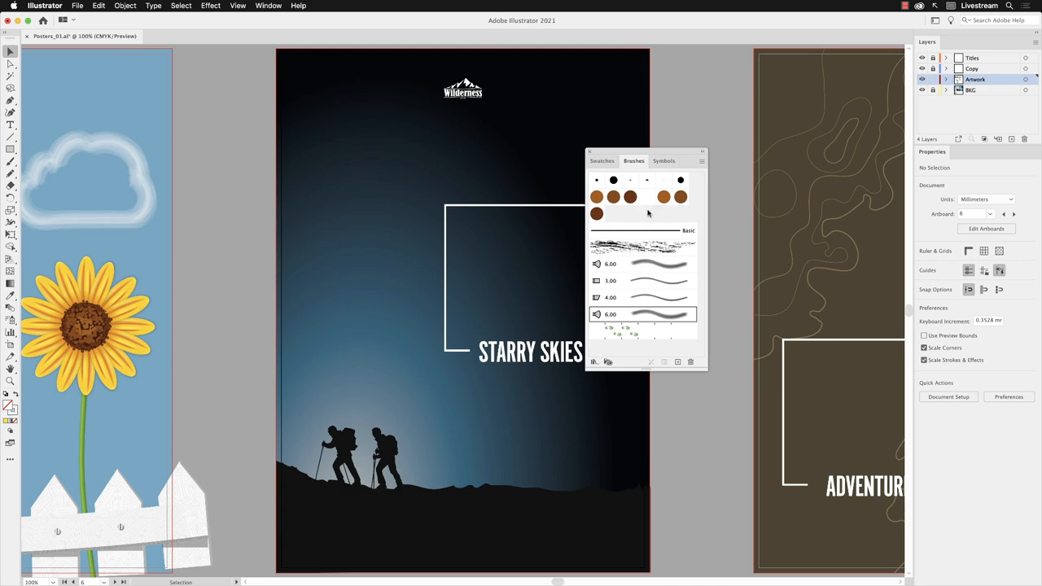
{"action": "mouse_move", "coordinate": [648, 208]}
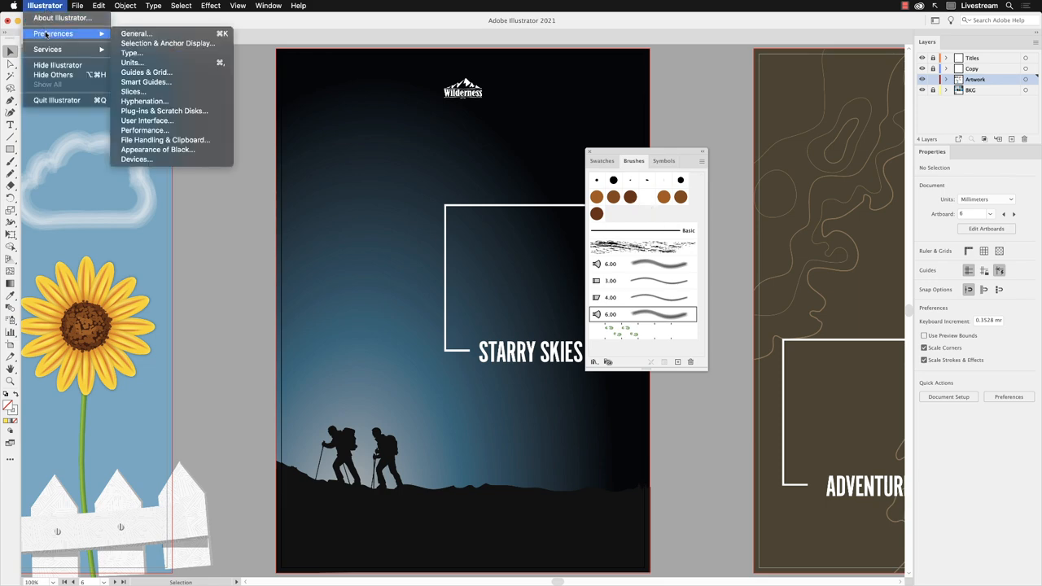
{"action": "mouse_move", "coordinate": [146, 120]}
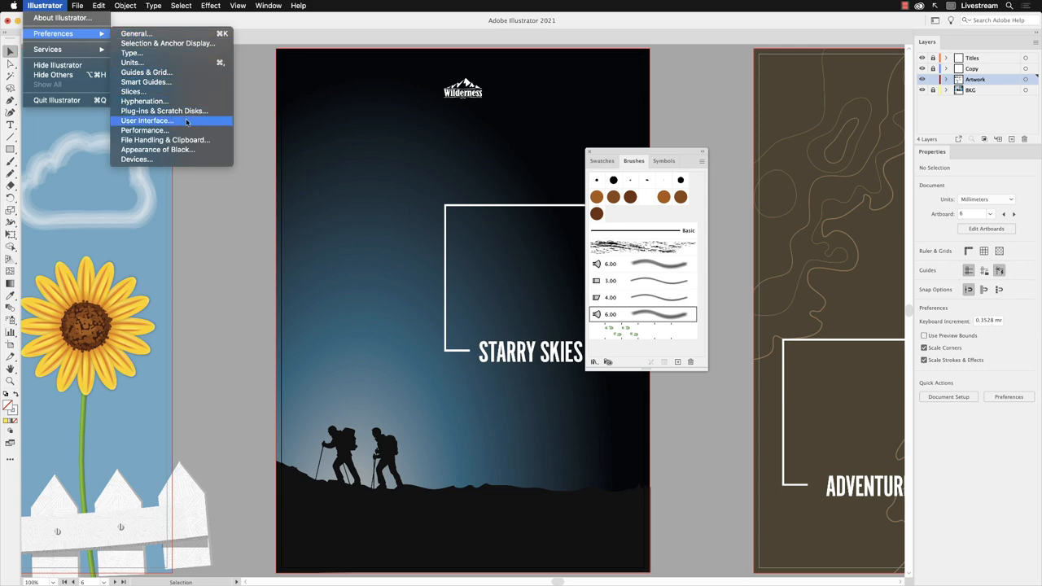
Step: Set User Interface Brightness to the lightest swatch in Preferences and confirm
{"action": "left_click", "coordinate": [147, 120]}
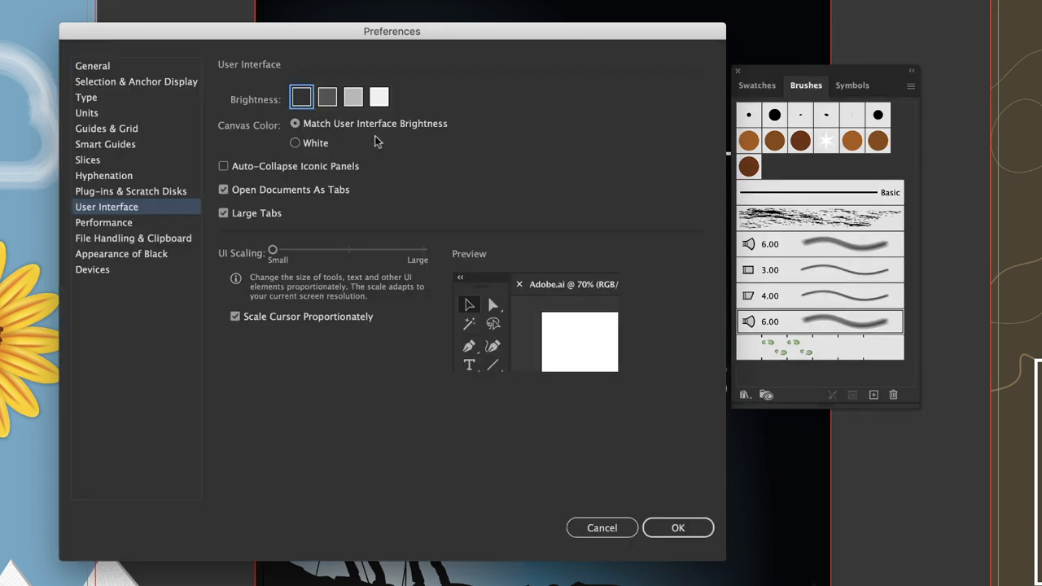
{"action": "mouse_move", "coordinate": [830, 155]}
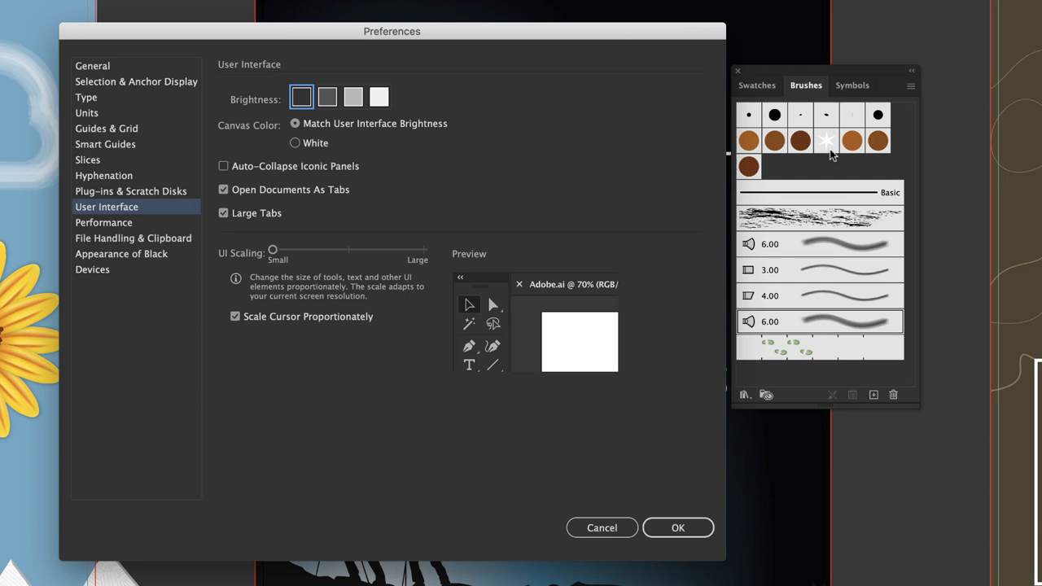
{"action": "mouse_move", "coordinate": [377, 97]}
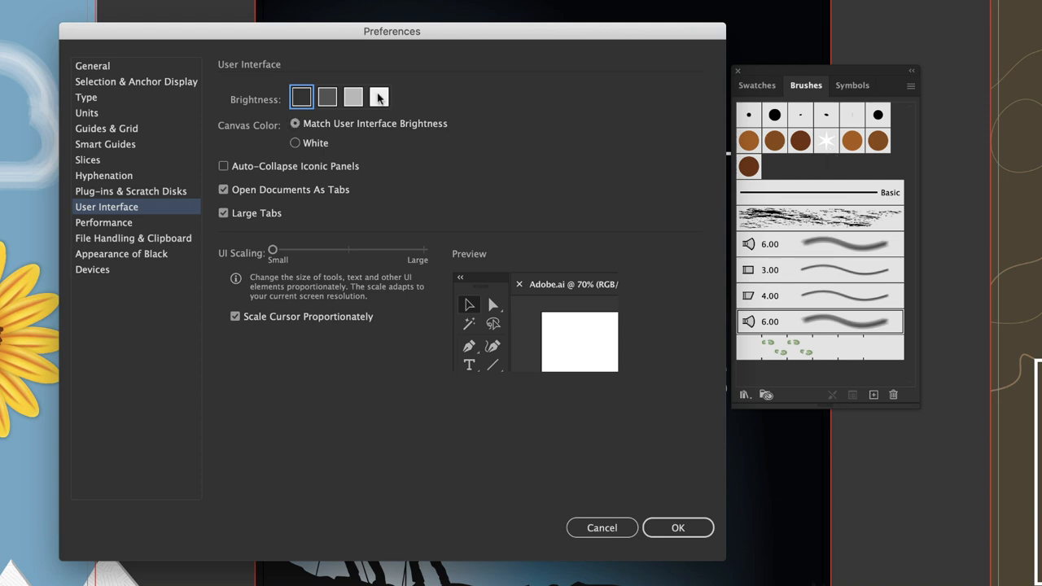
{"action": "left_click", "coordinate": [377, 98]}
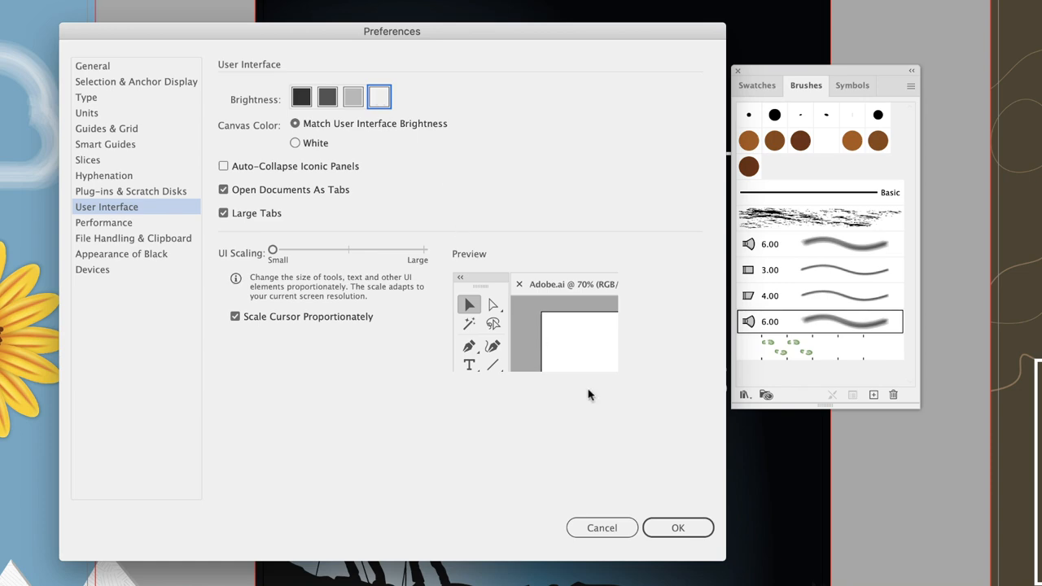
{"action": "left_click", "coordinate": [677, 527]}
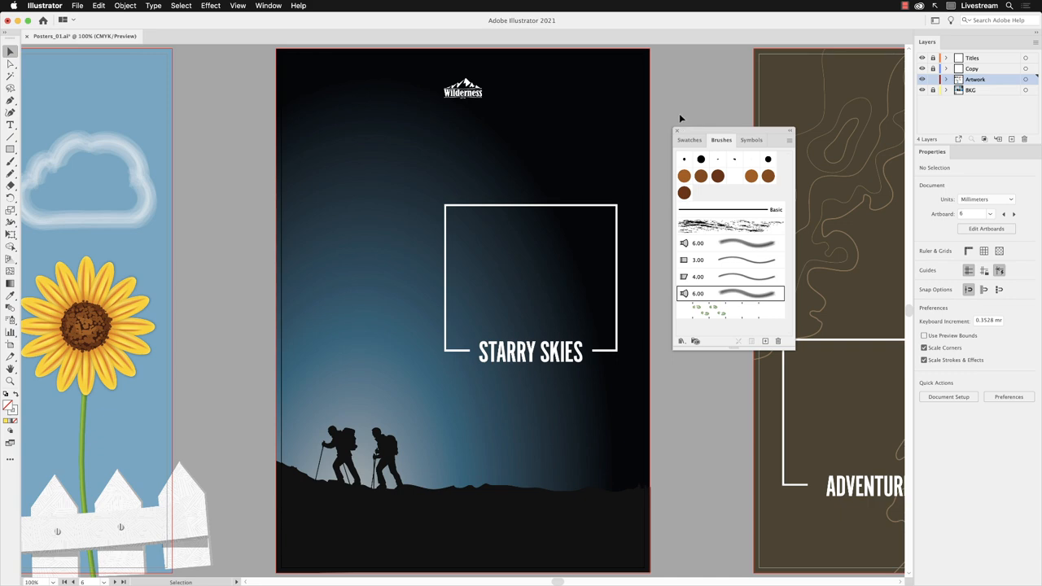
{"action": "mouse_move", "coordinate": [484, 430]}
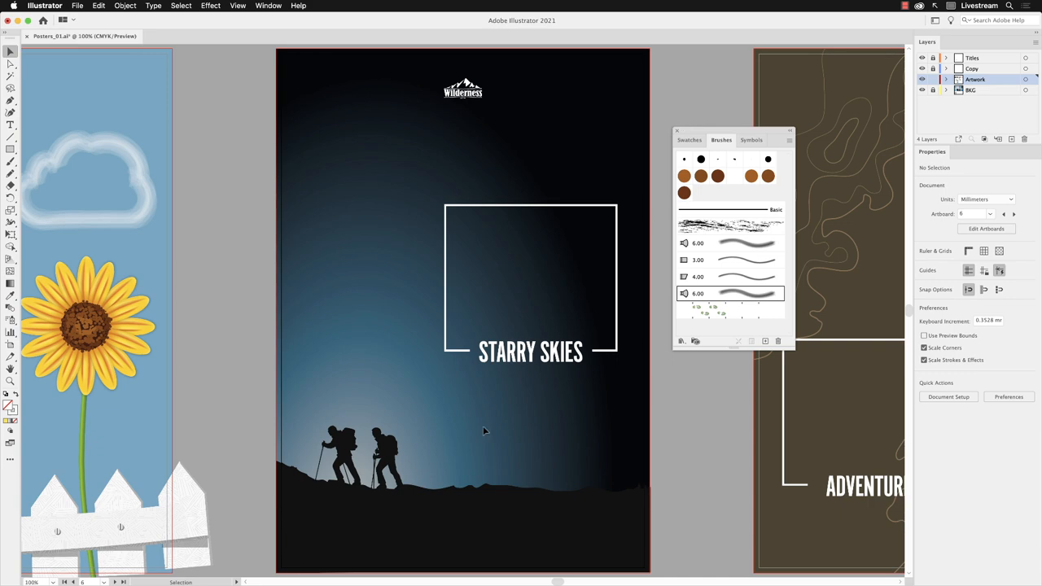
{"action": "mouse_move", "coordinate": [246, 177]}
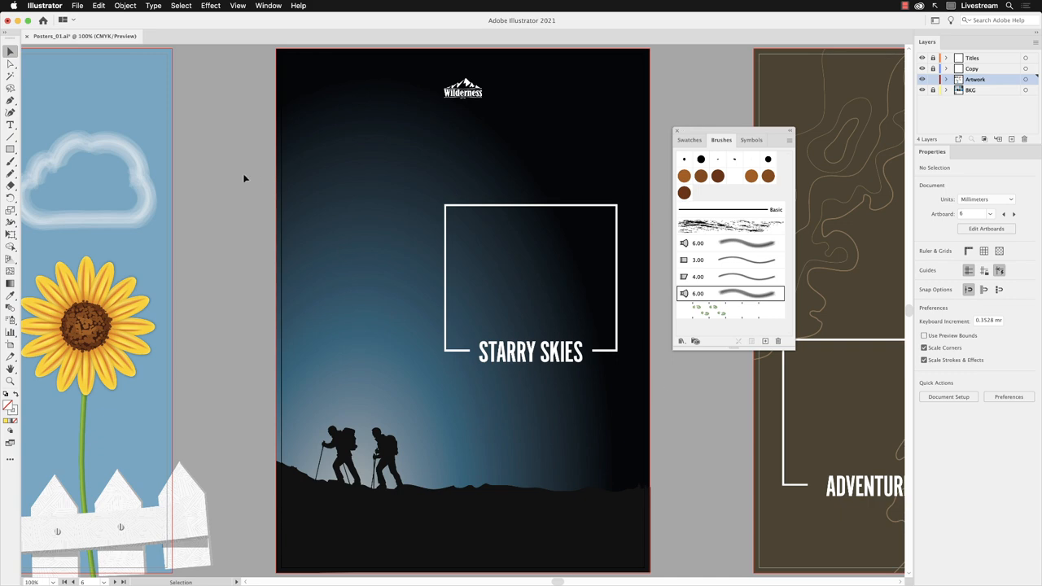
{"action": "mouse_move", "coordinate": [8, 178]}
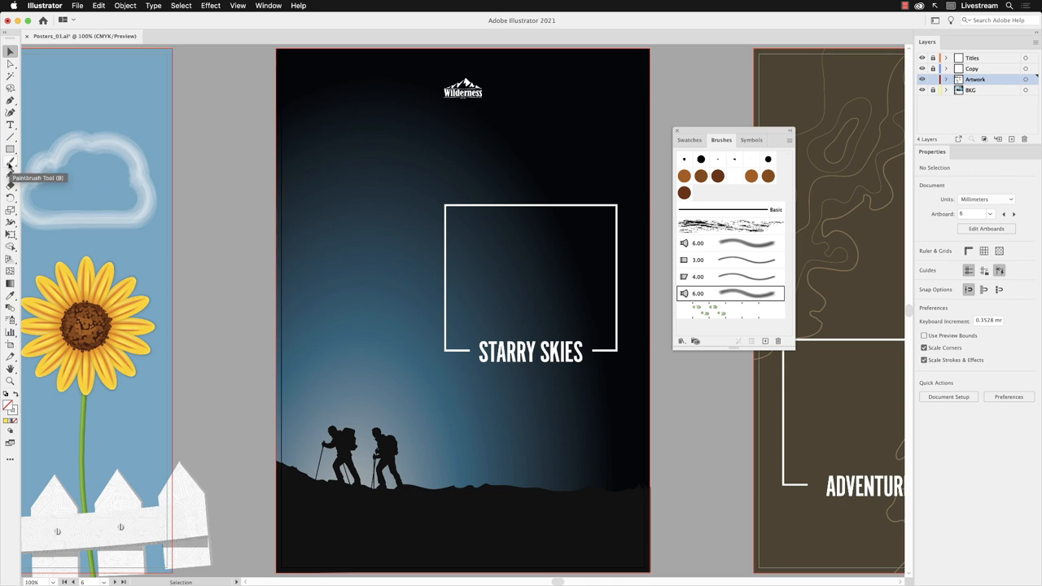
Step: Activate the Paintbrush Tool and pick the Starry scatter brush in the Brushes panel
{"action": "left_click", "coordinate": [8, 178]}
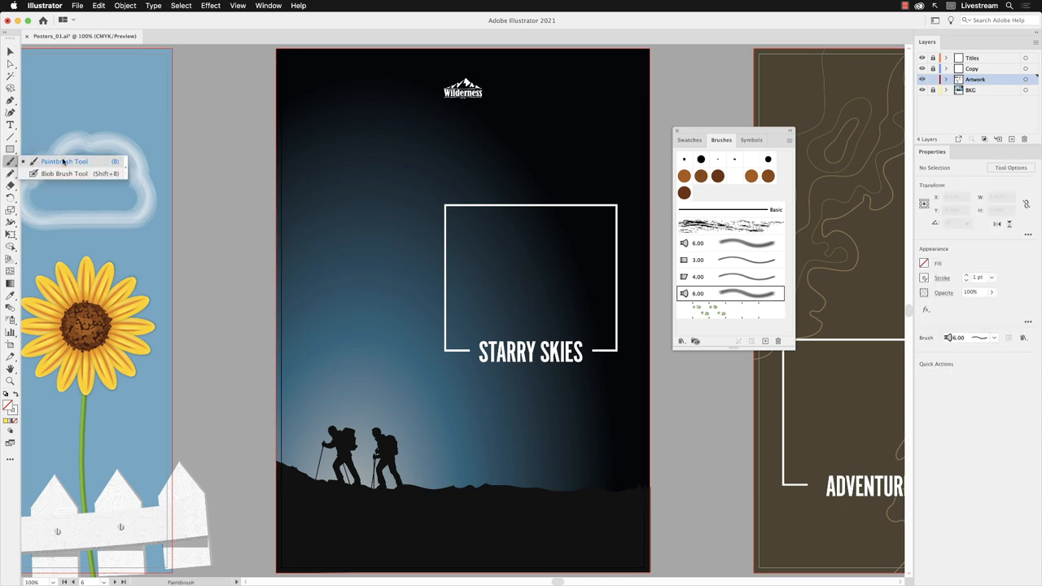
{"action": "left_click", "coordinate": [75, 161]}
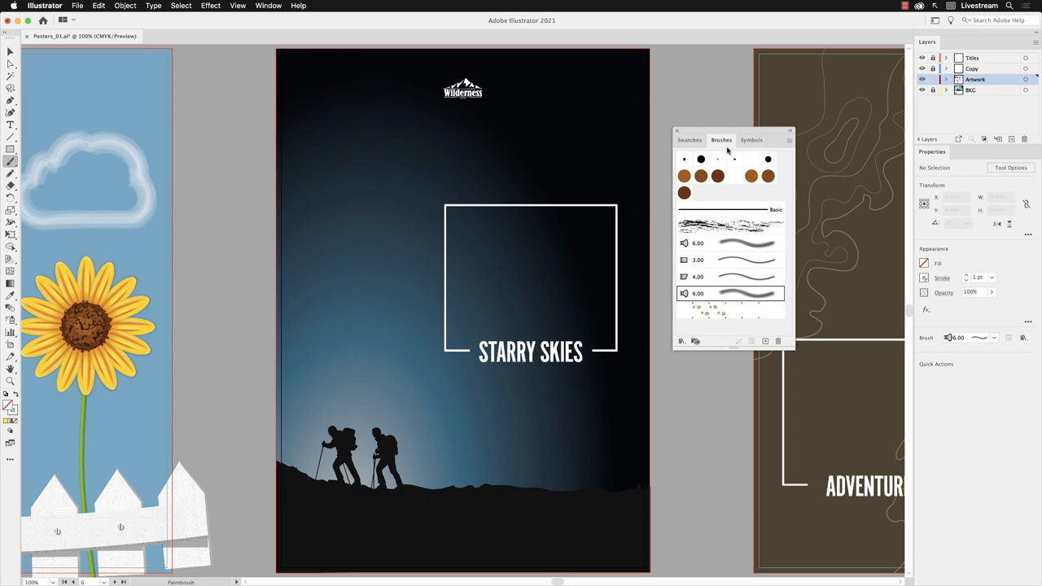
{"action": "left_click", "coordinate": [731, 176]}
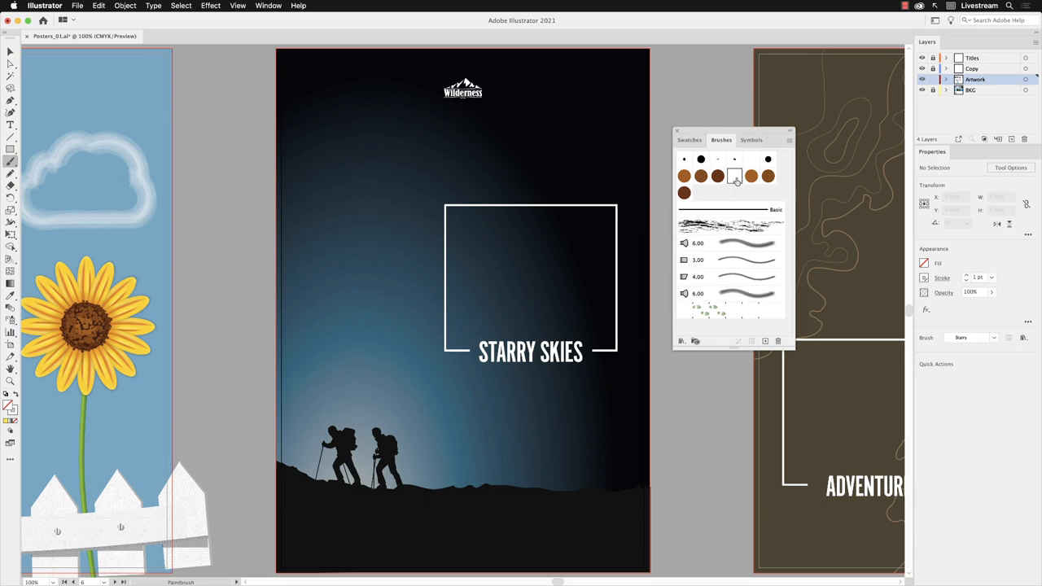
{"action": "mouse_move", "coordinate": [247, 153]}
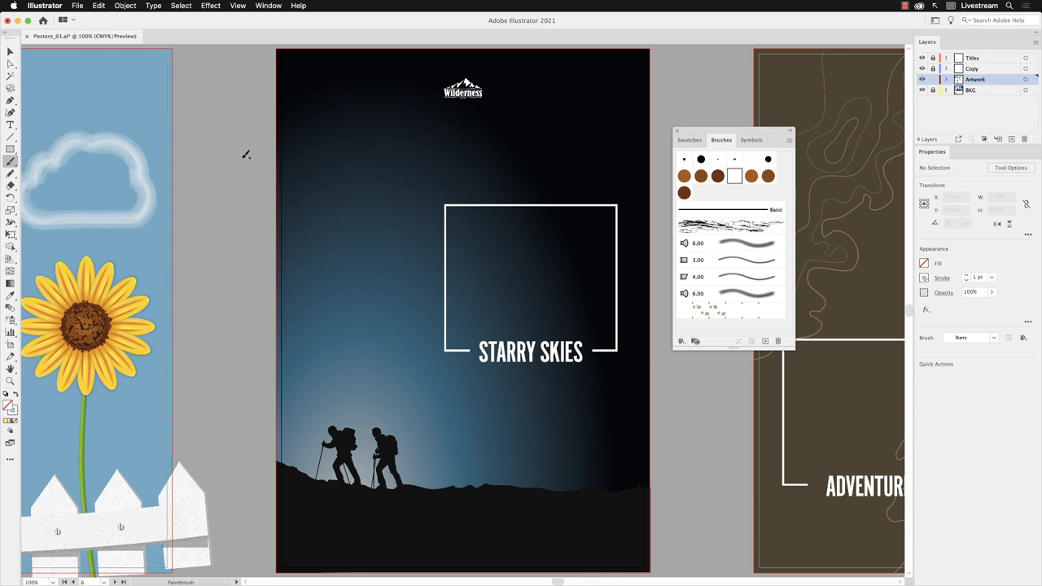
{"action": "mouse_move", "coordinate": [238, 114]}
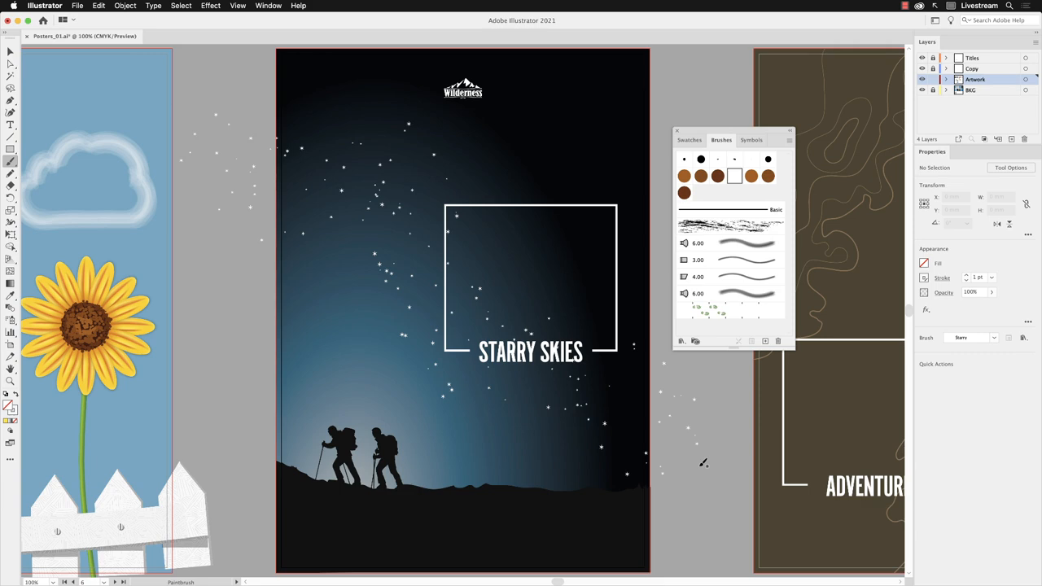
{"action": "mouse_move", "coordinate": [378, 153]}
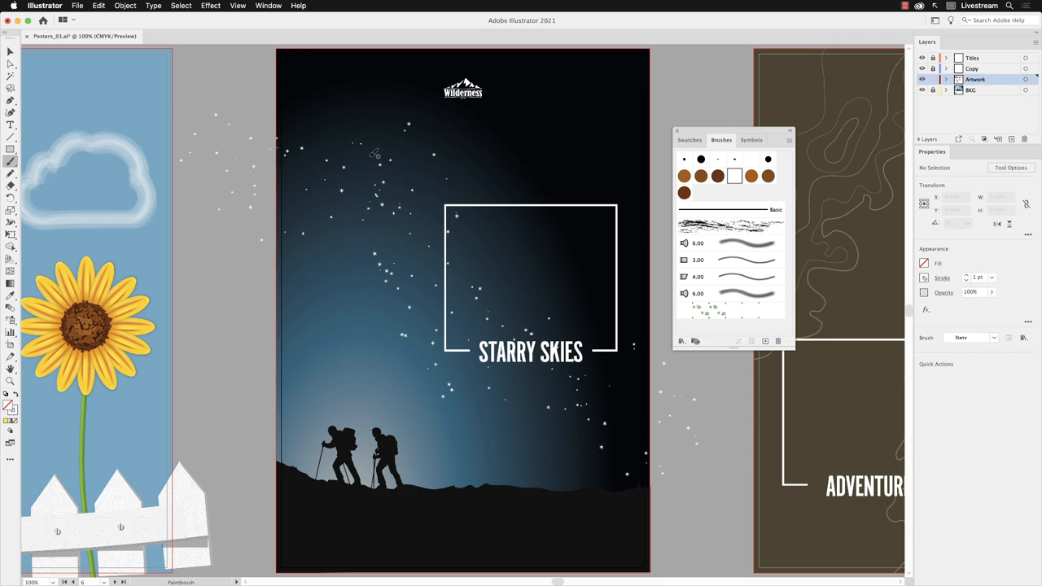
Step: Undo the last Scatter Stroke via Edit so the painted stars disappear
{"action": "left_click", "coordinate": [100, 6]}
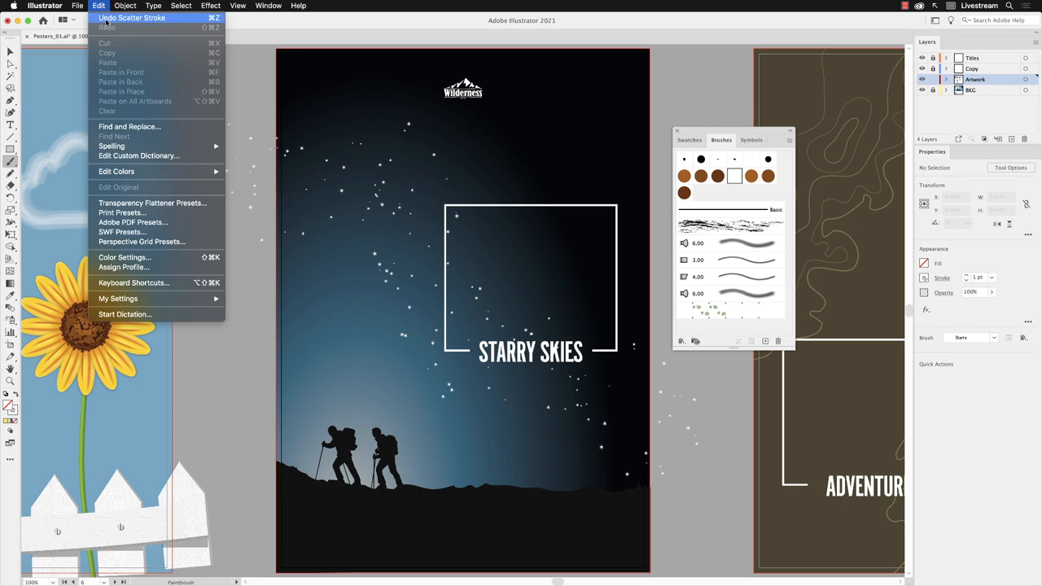
{"action": "left_click", "coordinate": [134, 16]}
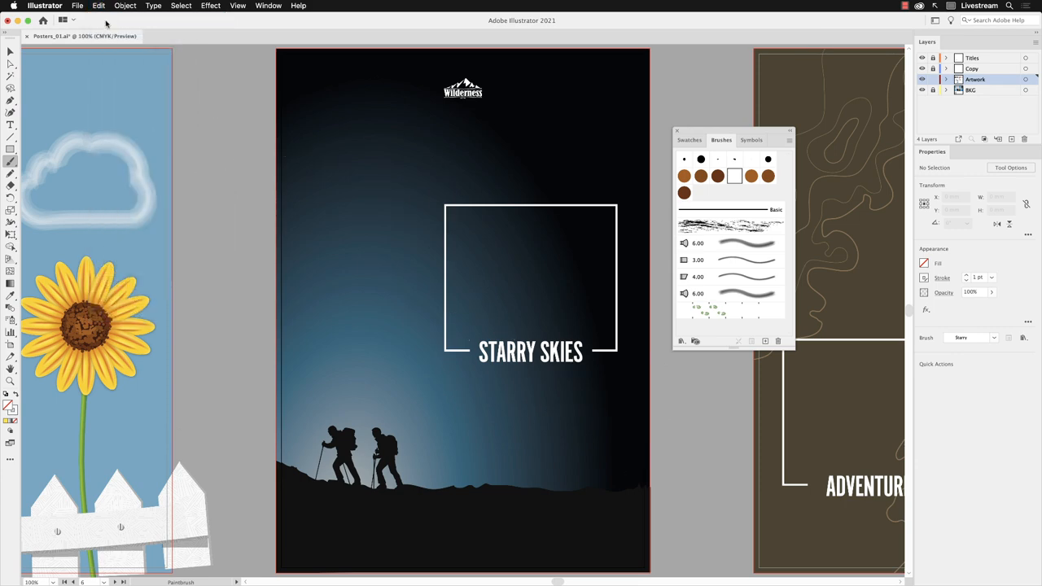
{"action": "mouse_move", "coordinate": [10, 161]}
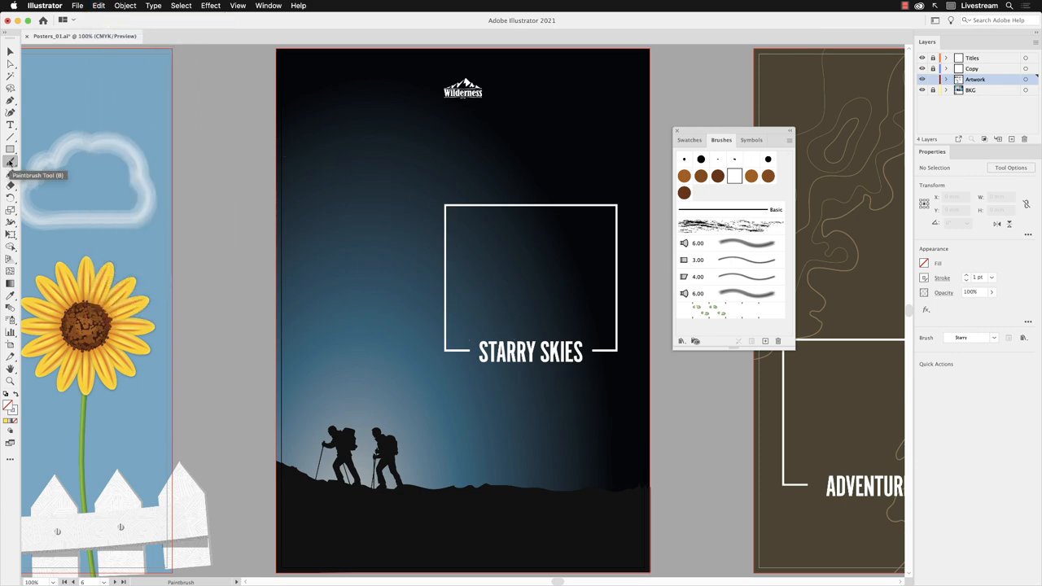
Step: In Paintbrush Tool Options, uncheck Fill New Strokes and Keep Selected, keep Edit Selected Paths, confirm
{"action": "double_click", "coordinate": [10, 158]}
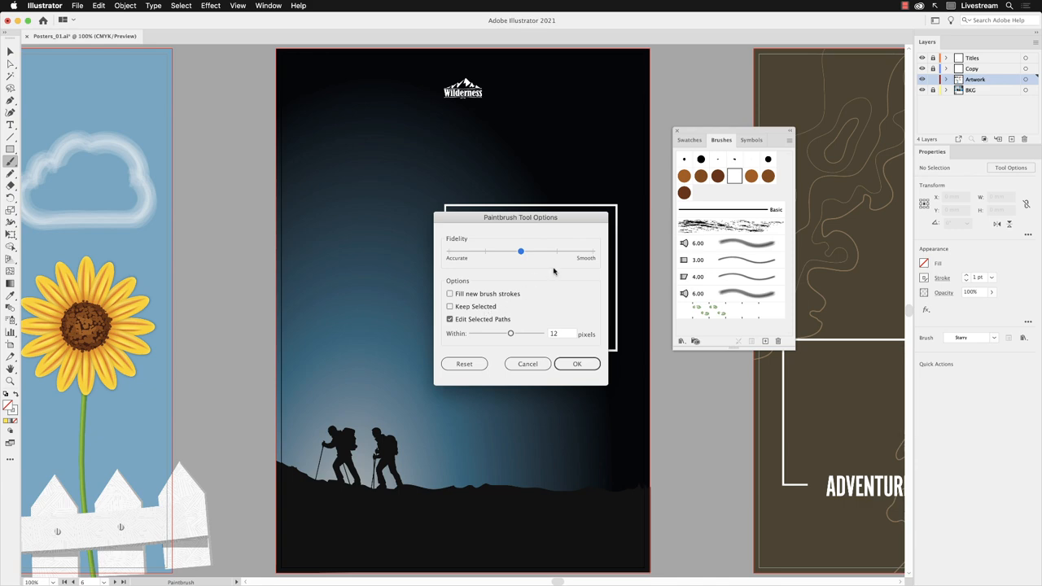
{"action": "mouse_move", "coordinate": [553, 267]}
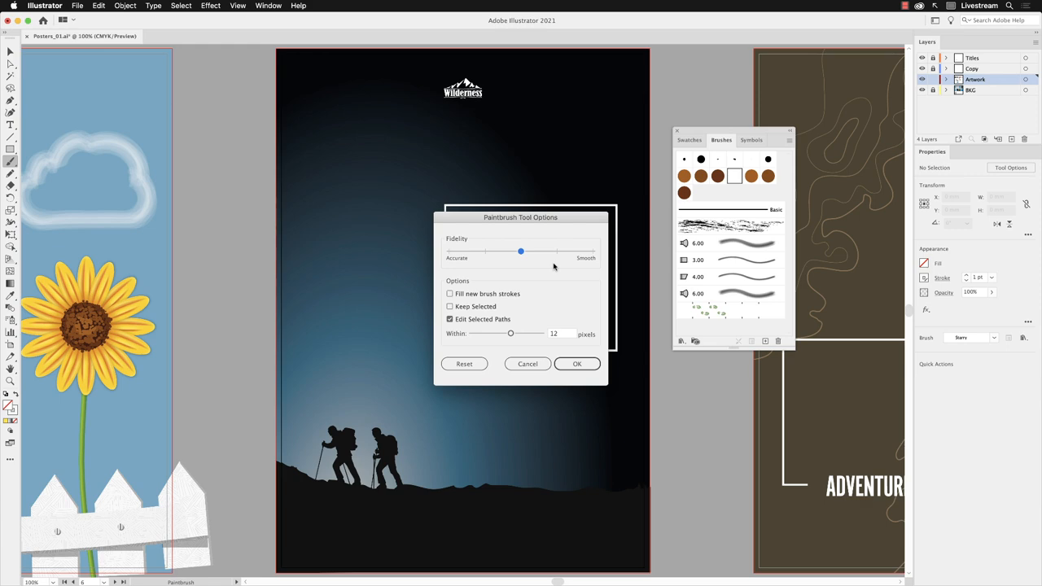
{"action": "left_click", "coordinate": [577, 365]}
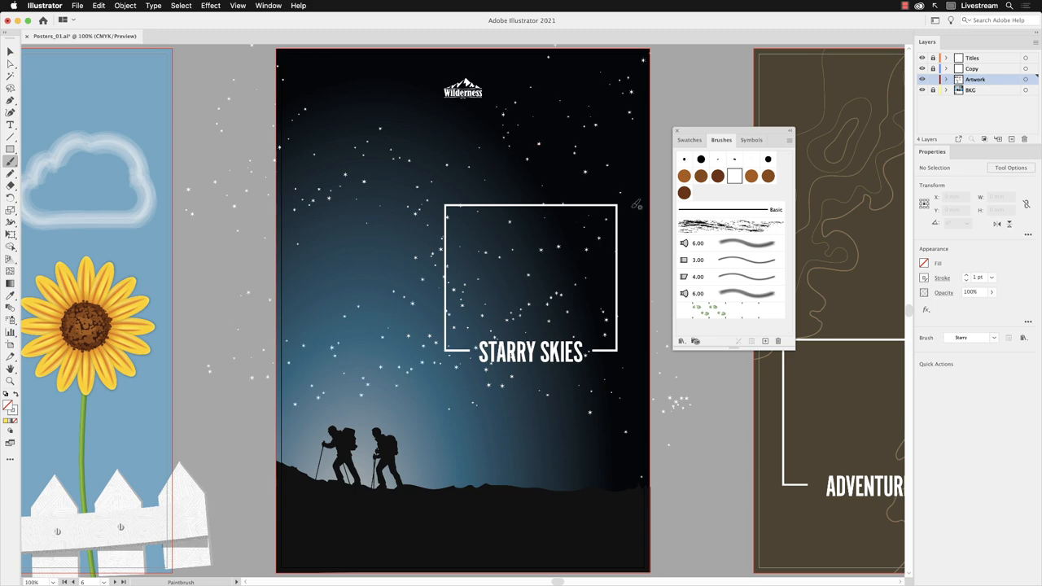
{"action": "mouse_move", "coordinate": [629, 205]}
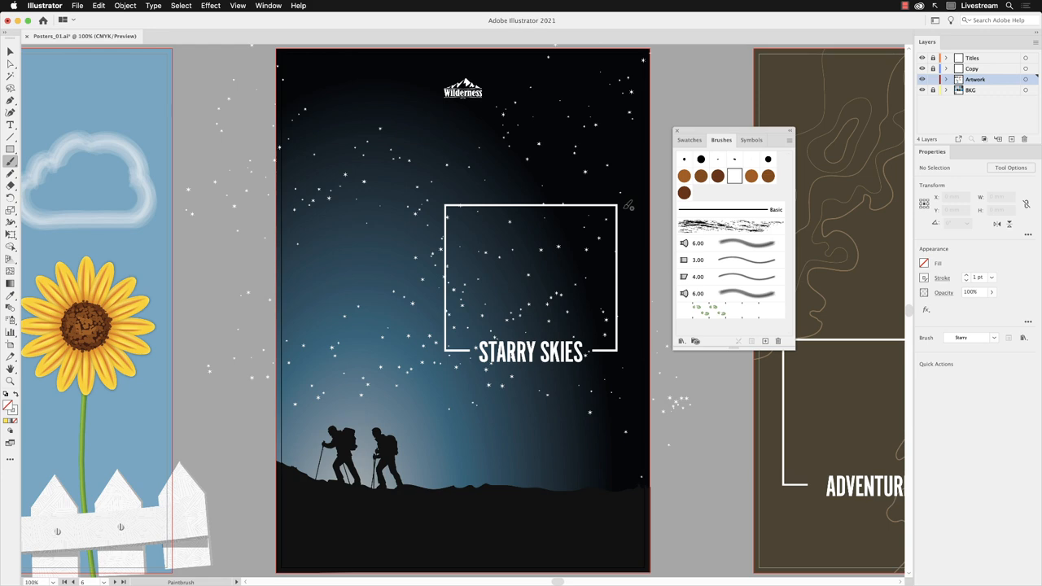
Step: After painting a Starry scatter stroke, switch to the Selection tool leaving nothing selected
{"action": "left_click", "coordinate": [97, 5]}
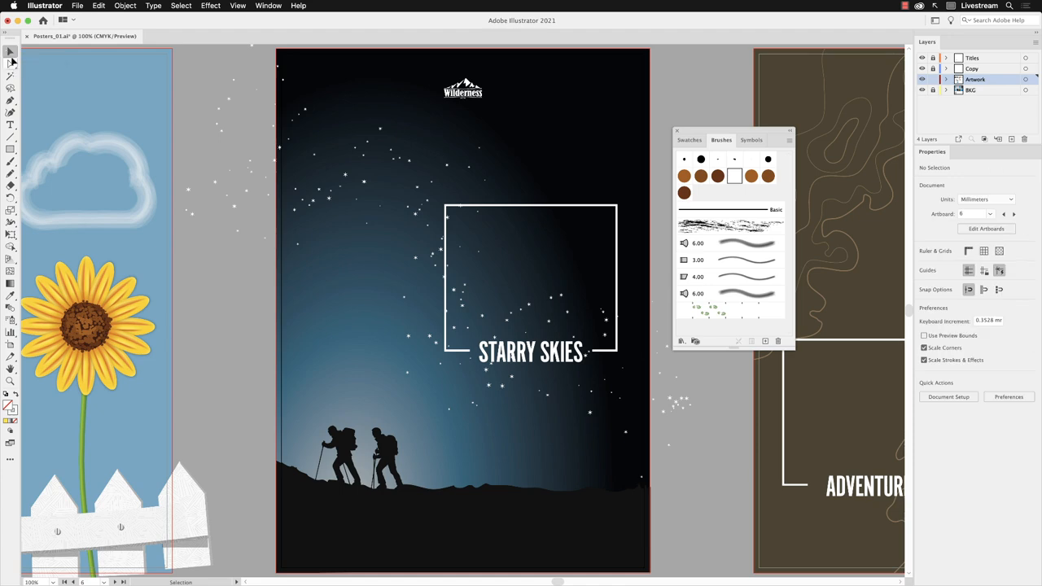
{"action": "mouse_move", "coordinate": [259, 194]}
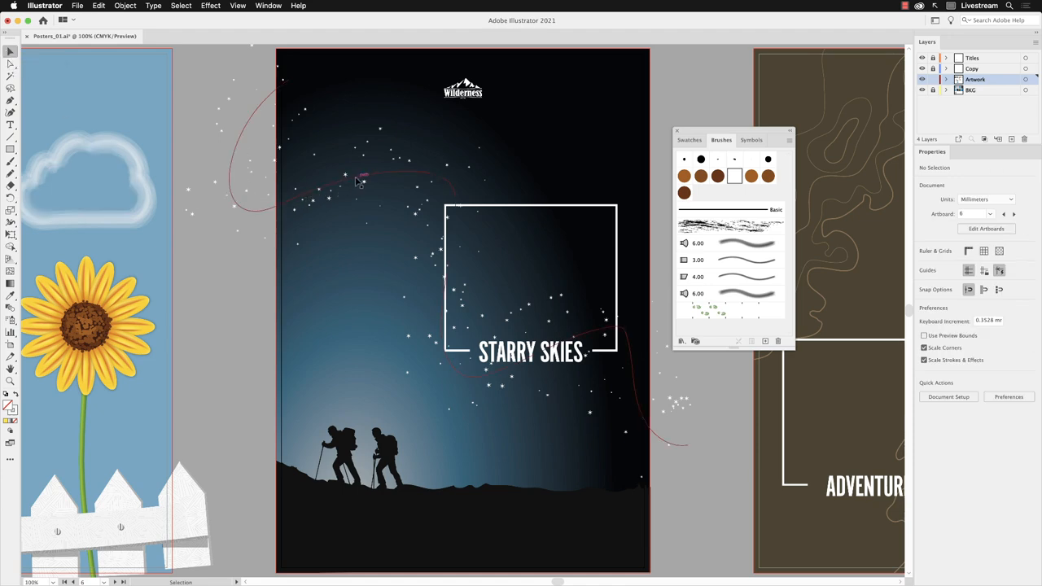
Step: Select the star brush path, adjust its scatter brush options, then deselect it
{"action": "left_click", "coordinate": [356, 182]}
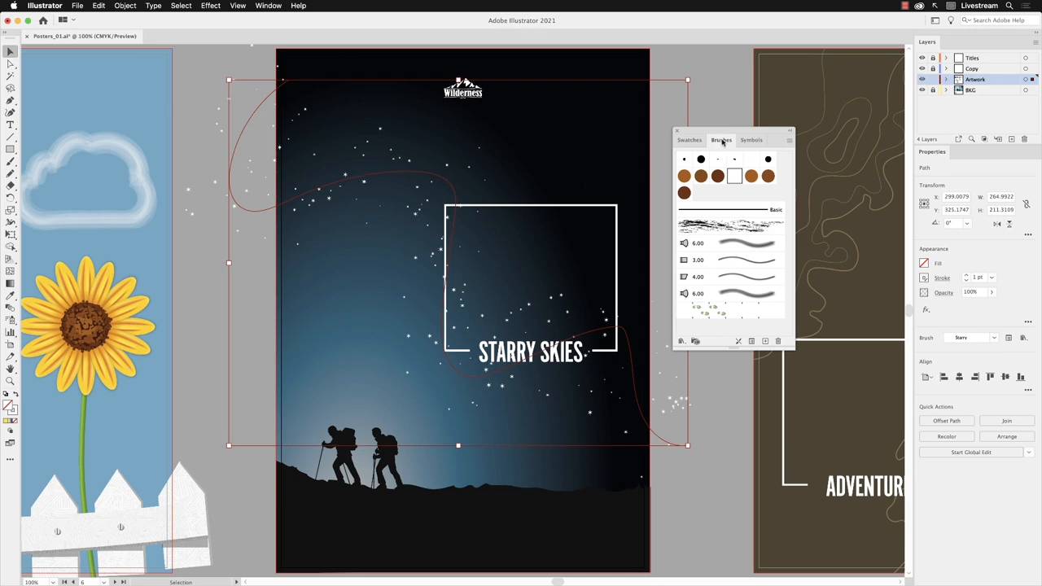
{"action": "mouse_move", "coordinate": [735, 174]}
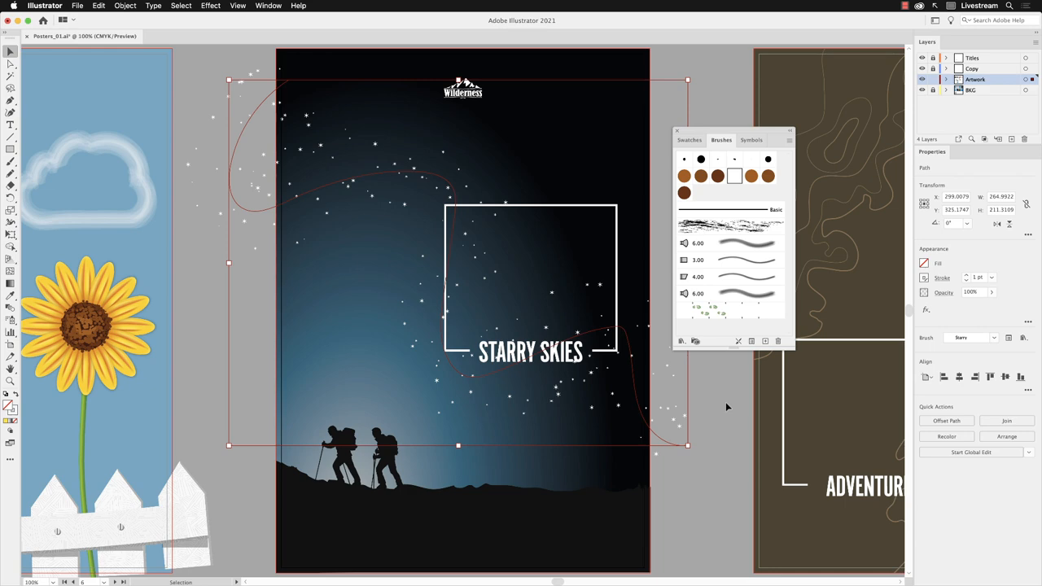
{"action": "left_click", "coordinate": [726, 407]}
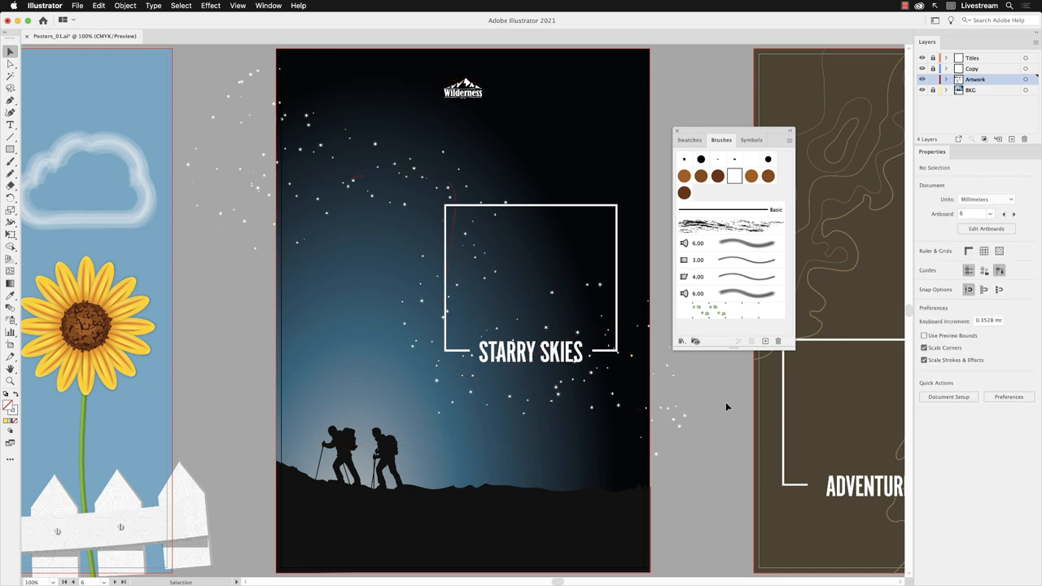
{"action": "mouse_move", "coordinate": [10, 71]}
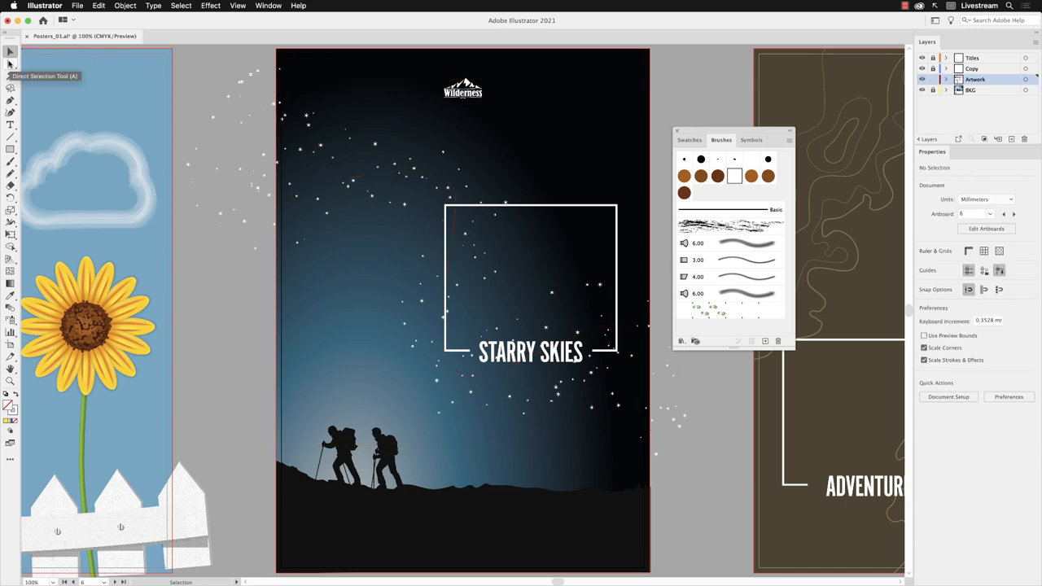
Step: With Direct Selection, drag two anchors of the star path into a new curve, then deselect
{"action": "left_click", "coordinate": [6, 68]}
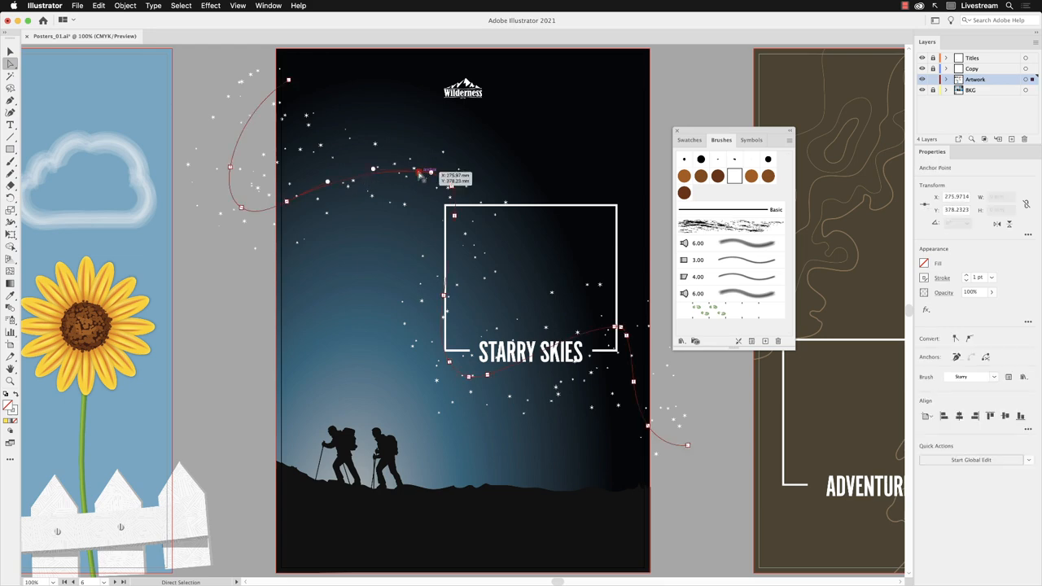
{"action": "left_click_drag", "start_coordinate": [420, 173], "coordinate": [417, 130]}
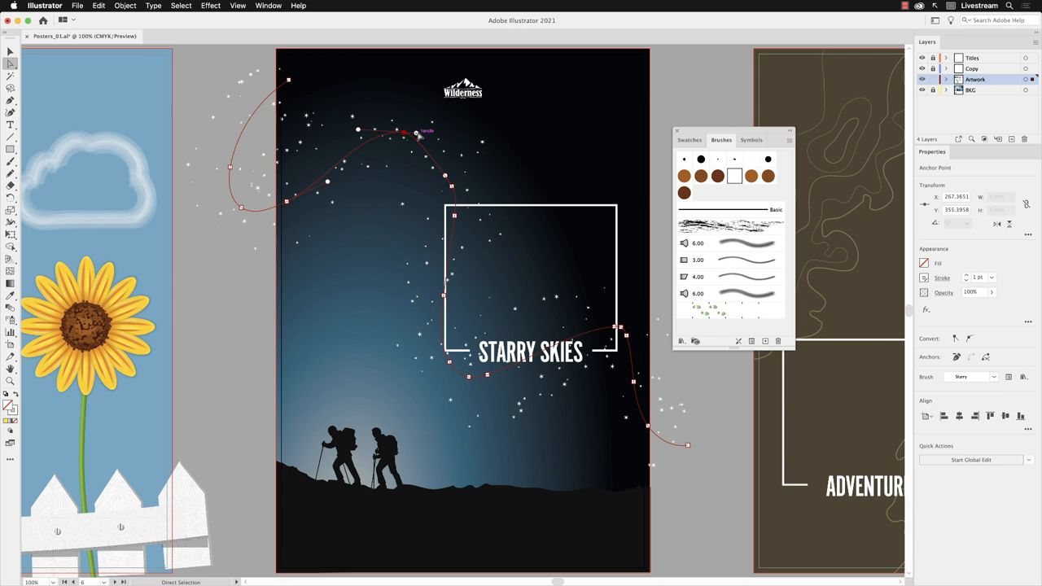
{"action": "left_click_drag", "start_coordinate": [417, 131], "coordinate": [453, 194]}
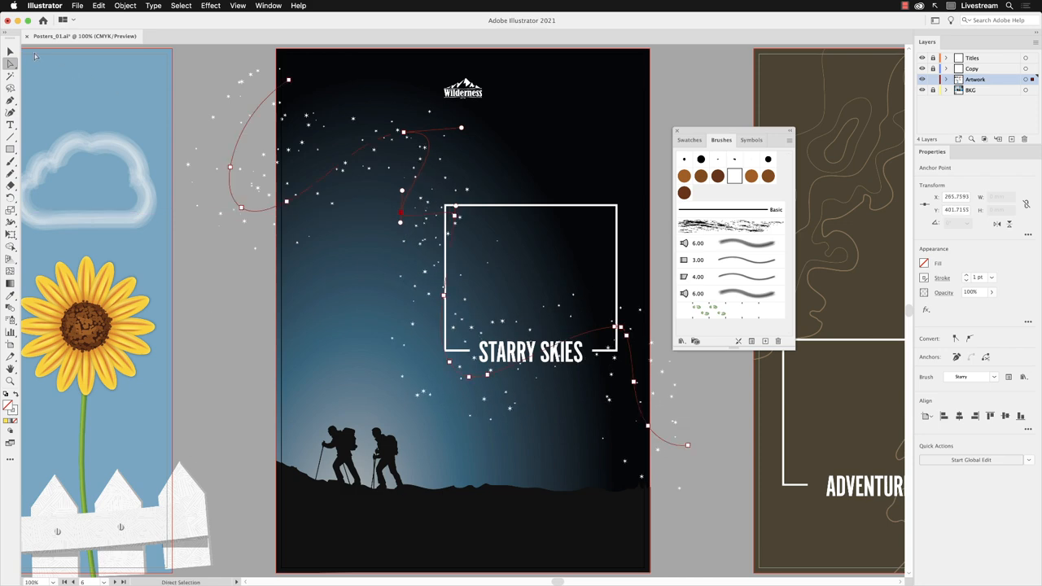
{"action": "left_click", "coordinate": [206, 72]}
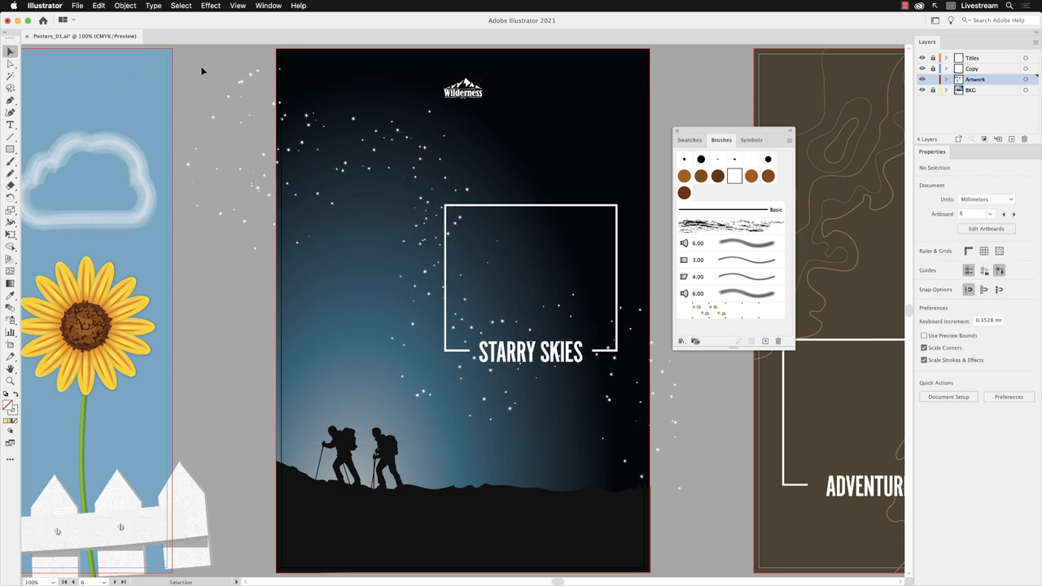